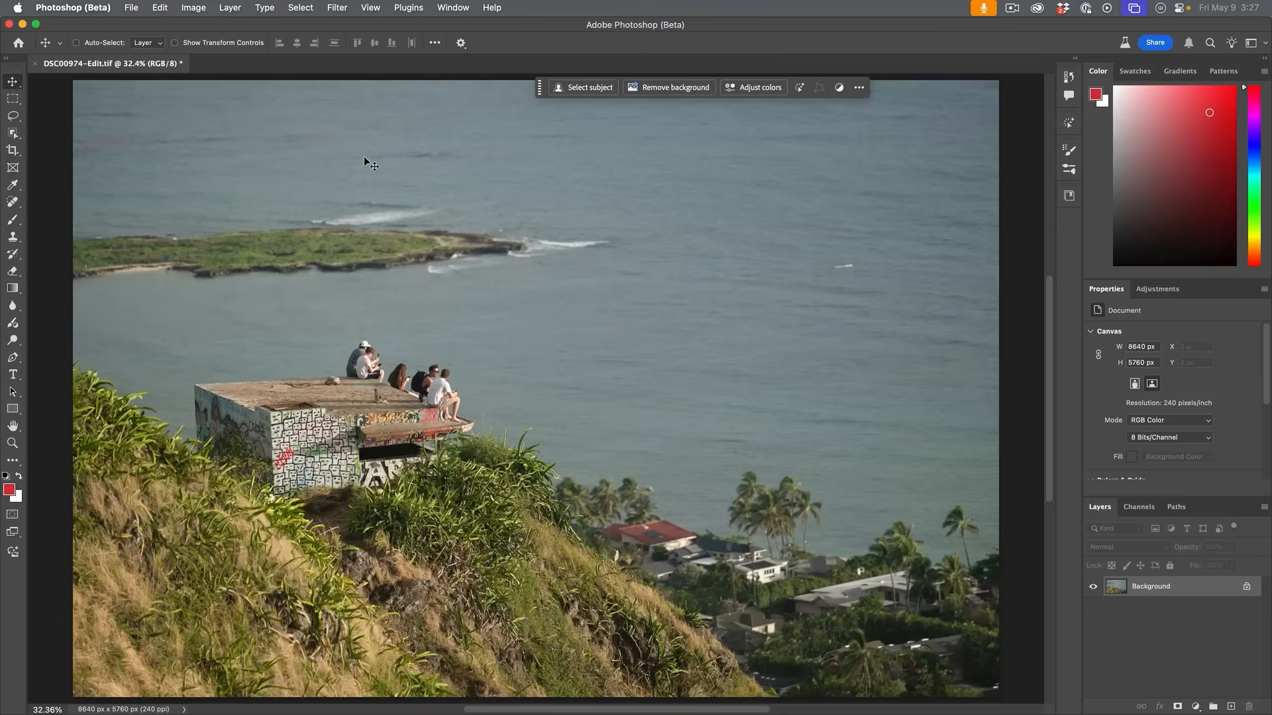
{"action": "mouse_move", "coordinate": [494, 247]}
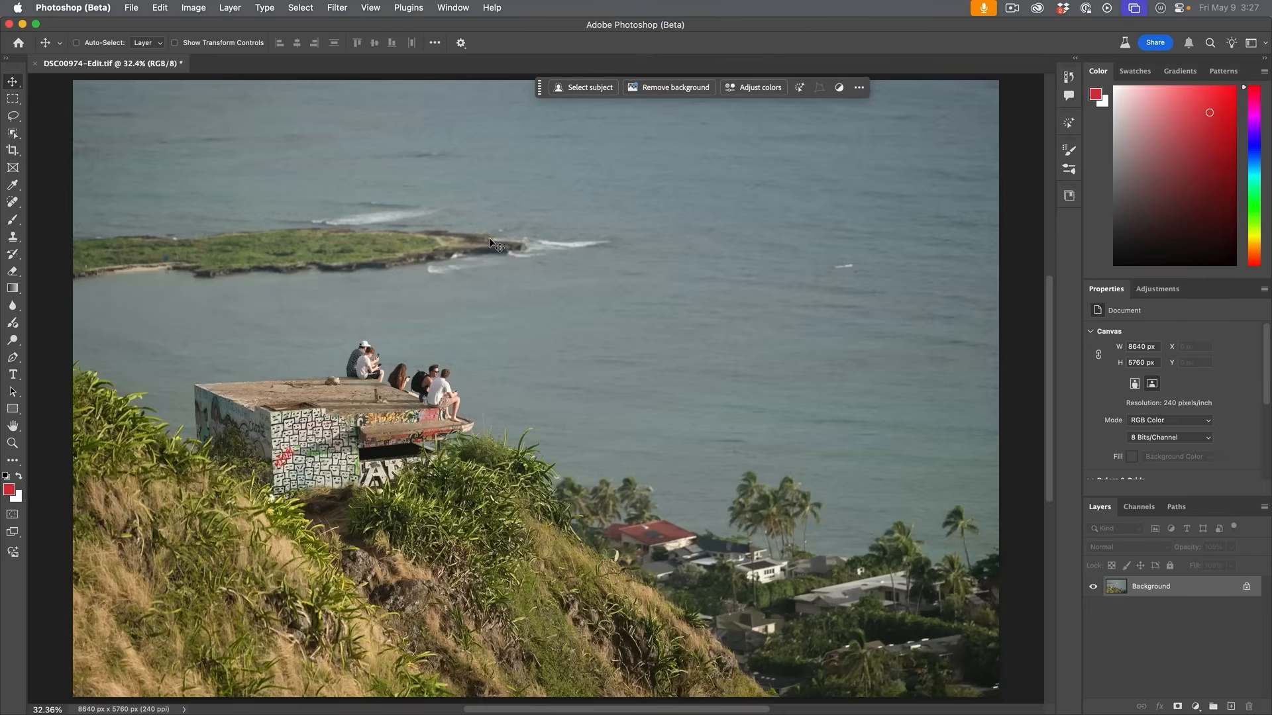
{"action": "mouse_move", "coordinate": [482, 418]}
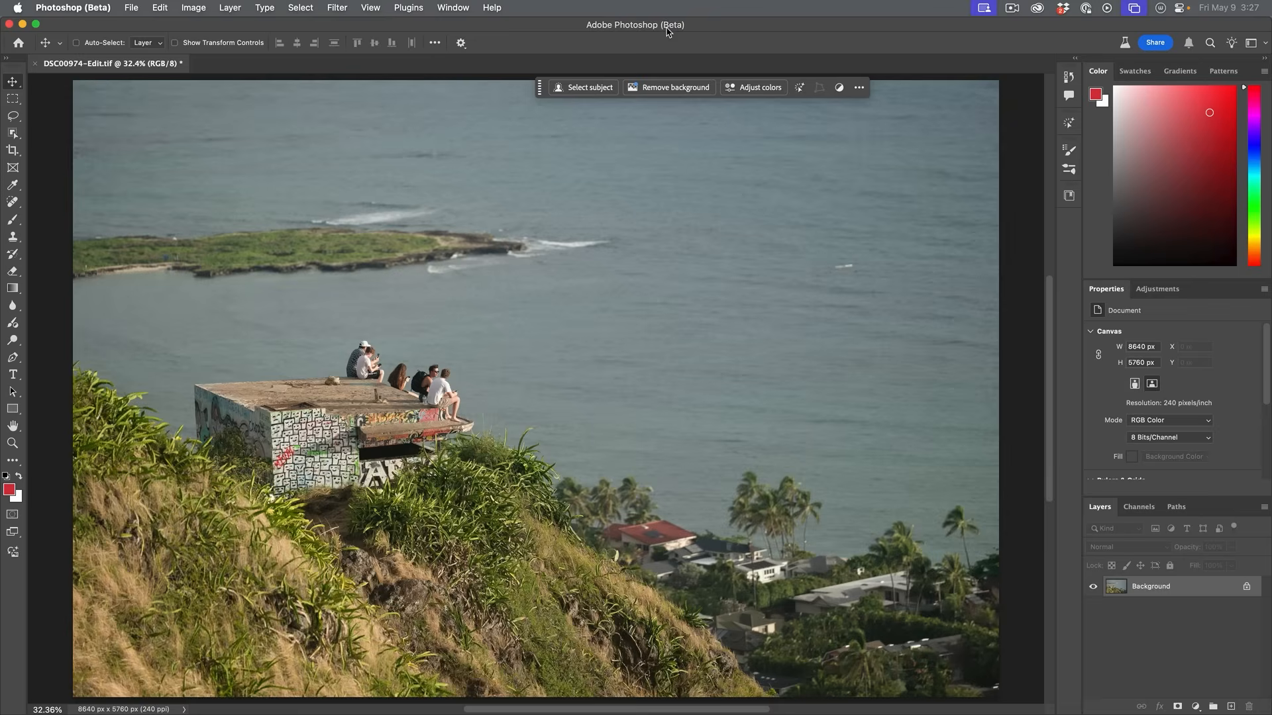
{"action": "mouse_move", "coordinate": [865, 42]}
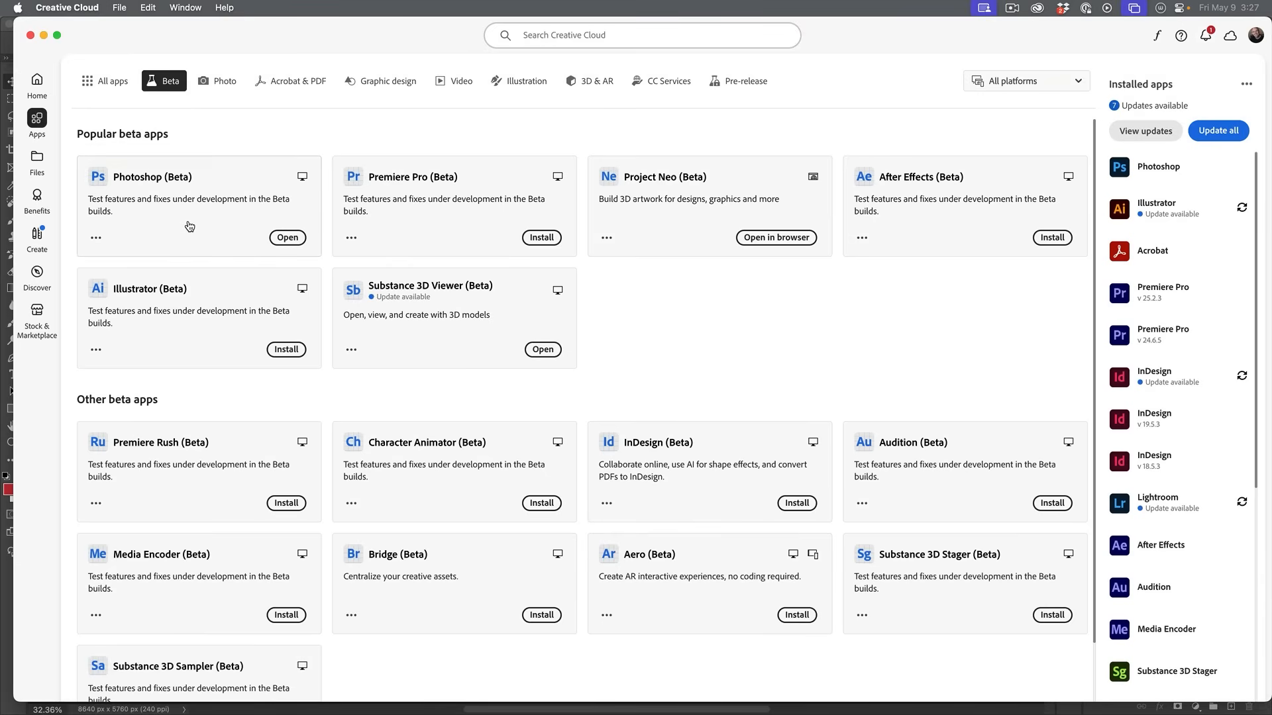
- Select all detected people on the ledge, then Shift-lasso in the long-haired woman and the backpack man
{"action": "left_click", "coordinate": [287, 238]}
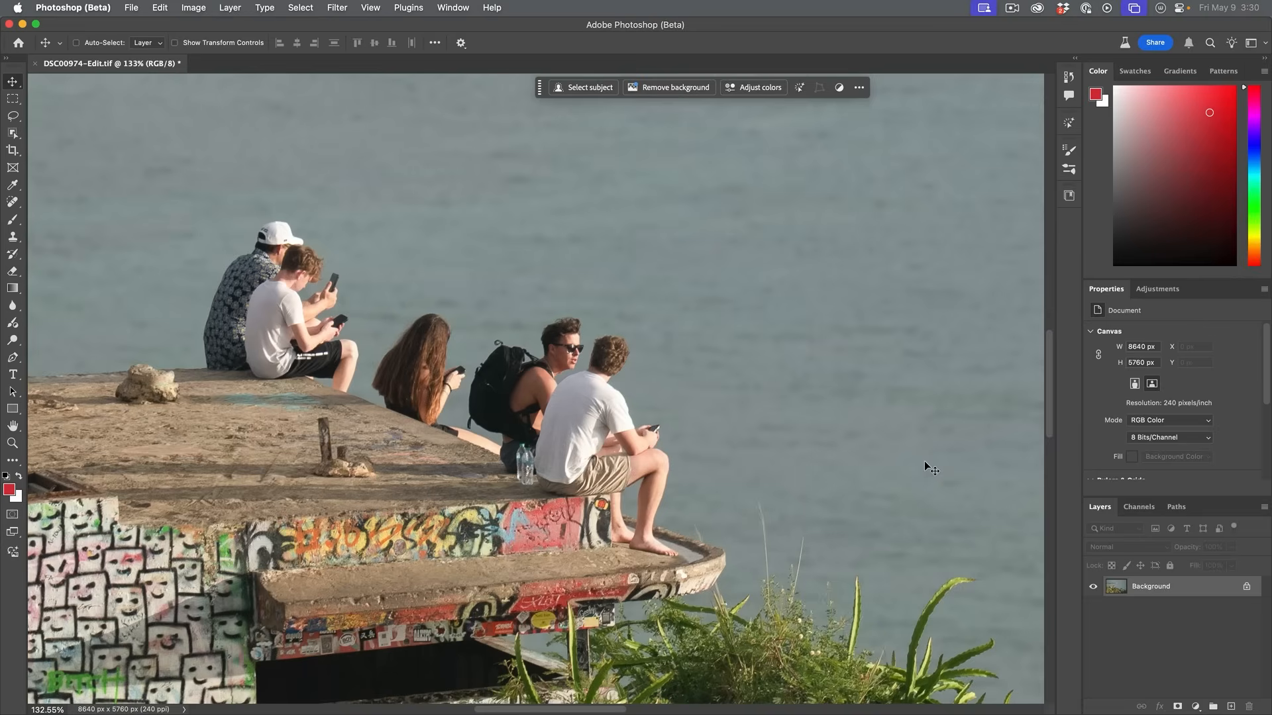
{"action": "mouse_move", "coordinate": [619, 409]}
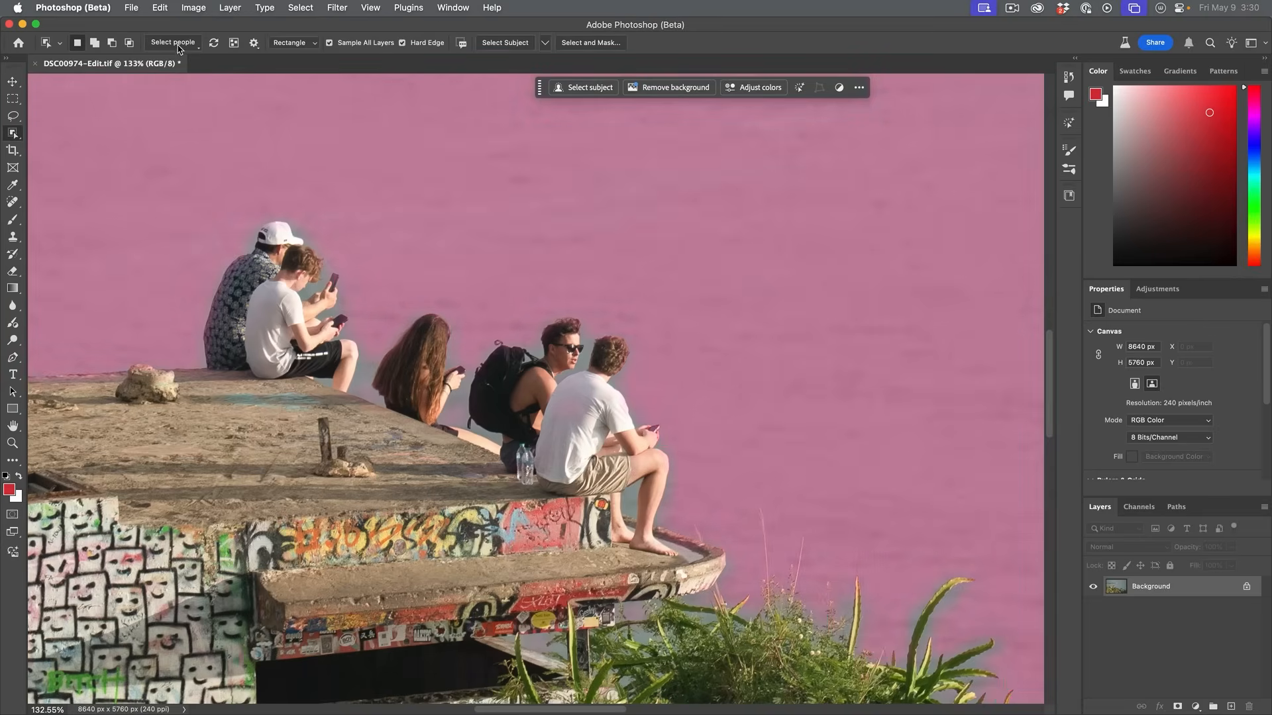
{"action": "left_click", "coordinate": [172, 43]}
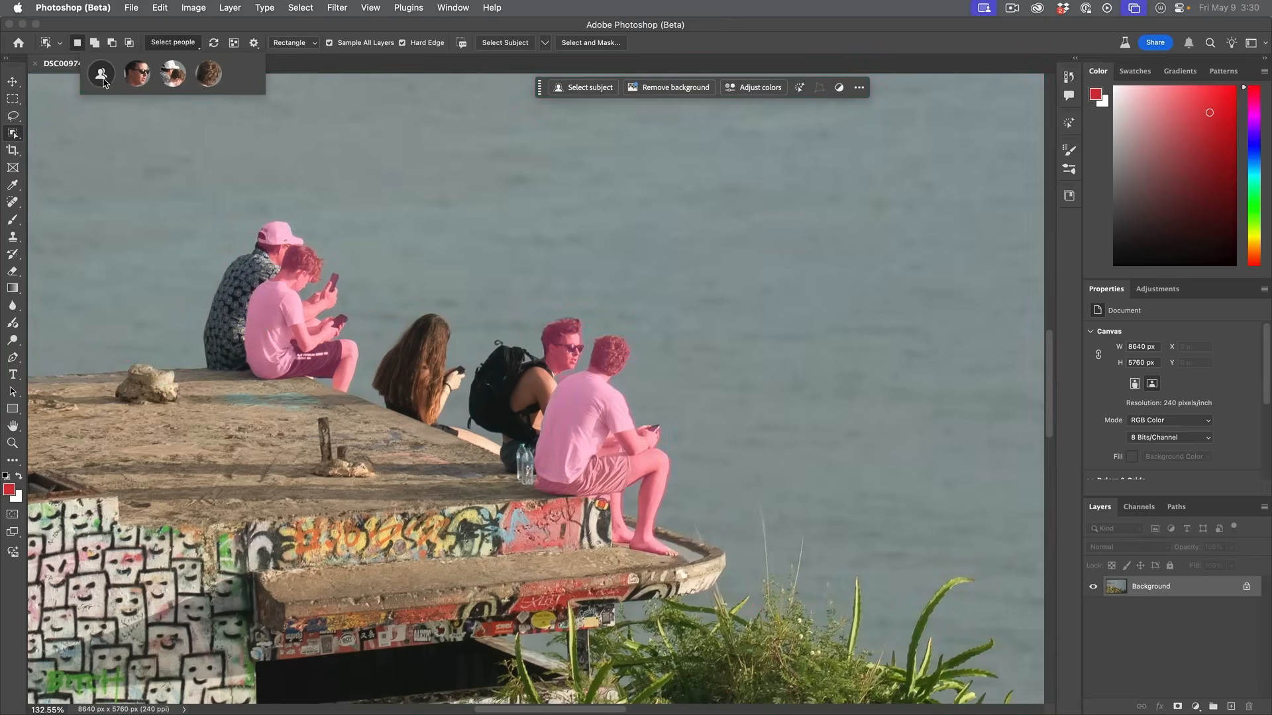
{"action": "left_click", "coordinate": [102, 73]}
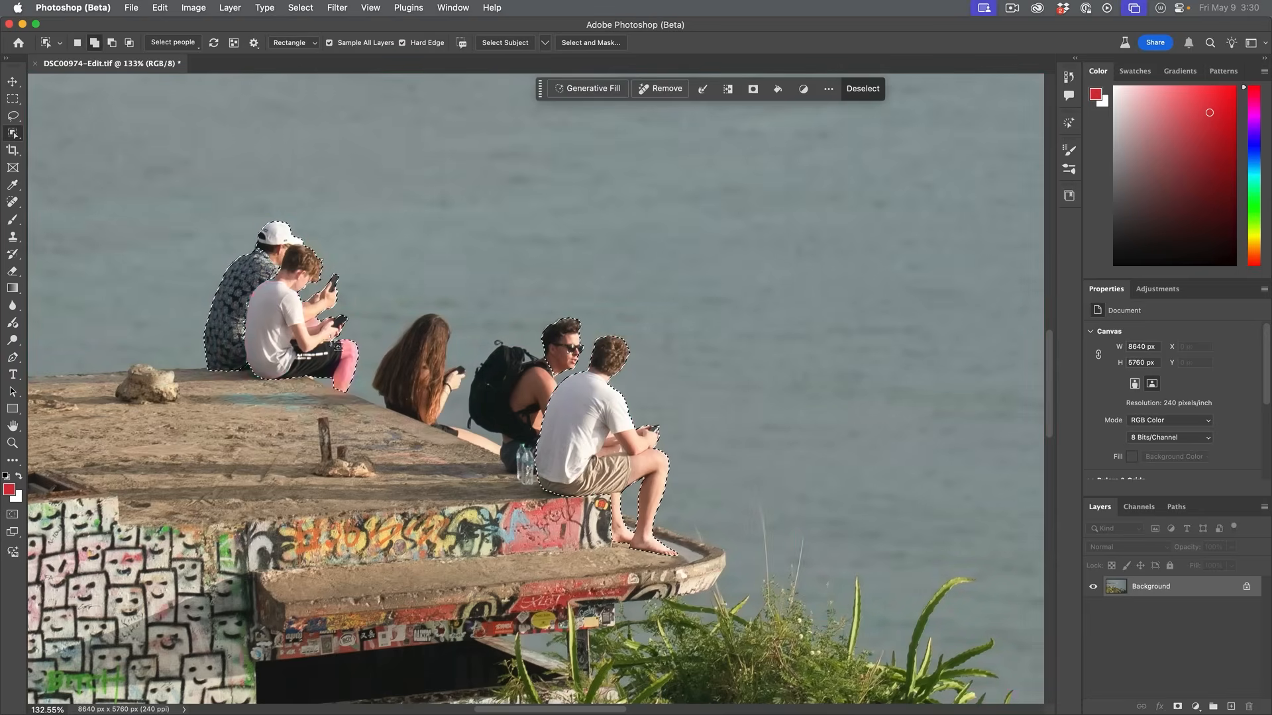
{"action": "left_click_drag", "start_coordinate": [379, 302], "coordinate": [464, 428]}
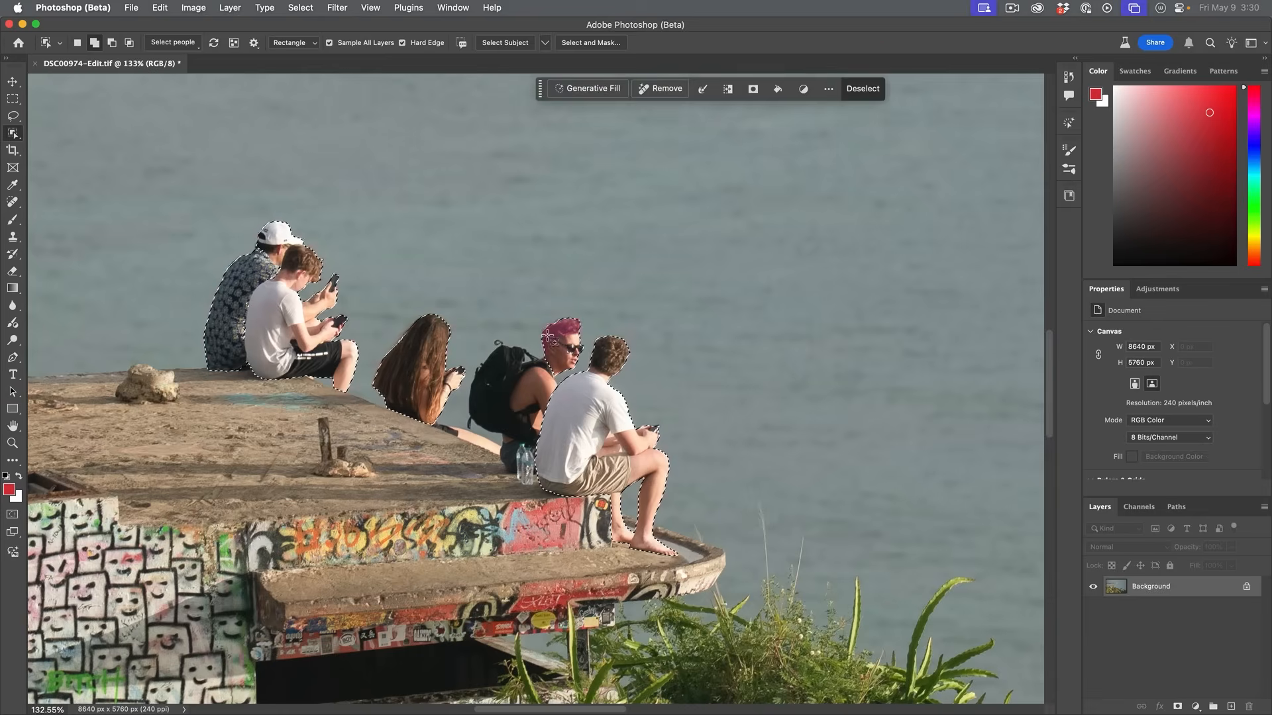
{"action": "left_click_drag", "start_coordinate": [465, 311], "coordinate": [569, 477]}
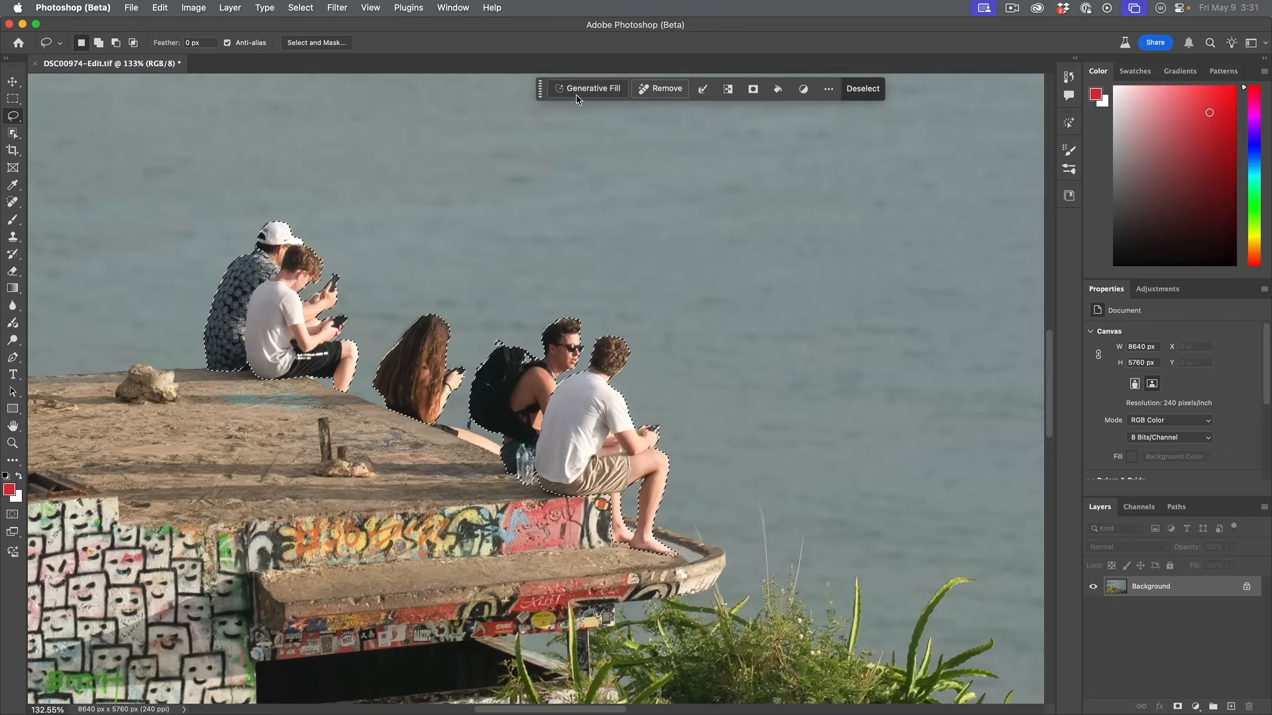
- Run Generative Fill with no prompt over the five selected people
{"action": "left_click", "coordinate": [591, 88]}
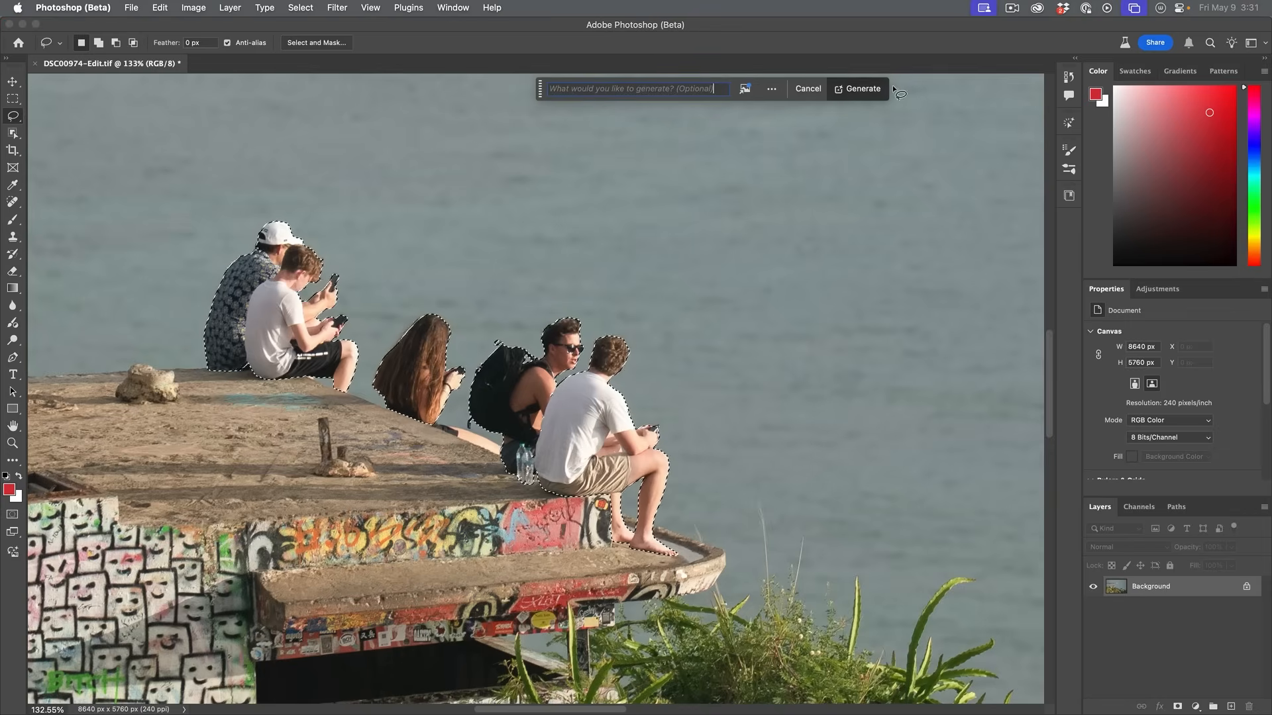
{"action": "left_click", "coordinate": [858, 88]}
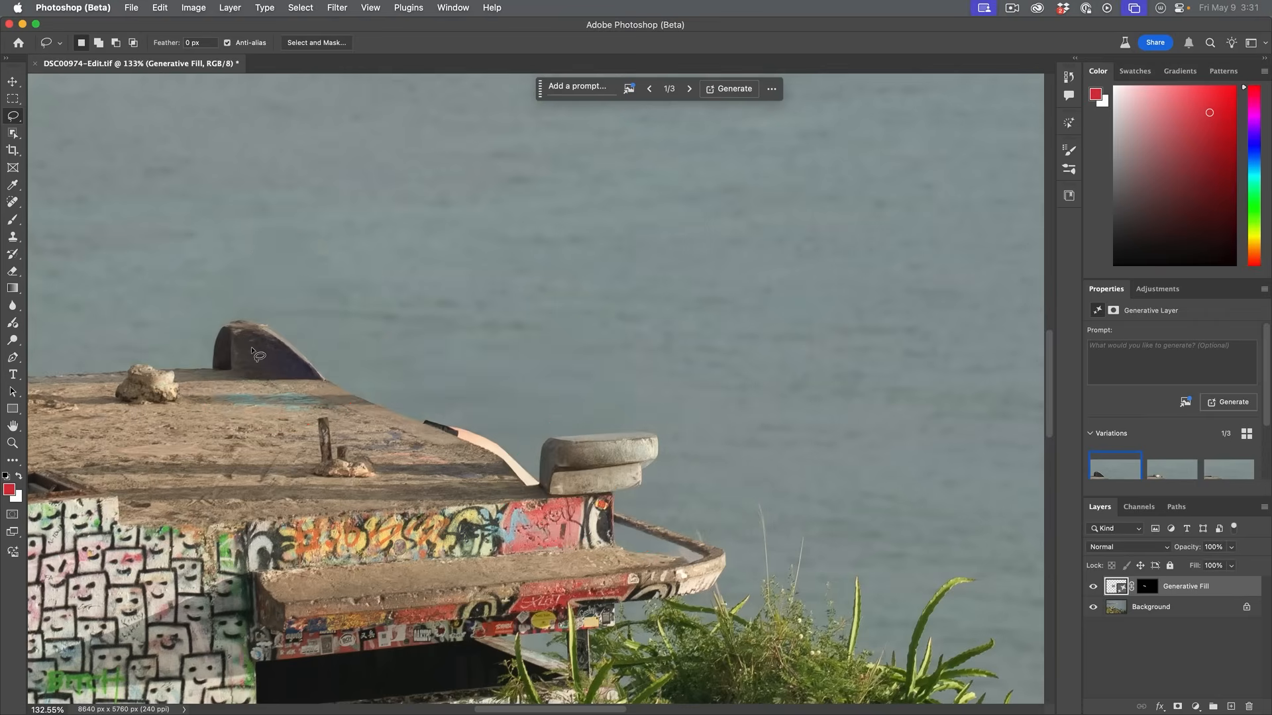
{"action": "mouse_move", "coordinate": [639, 469]}
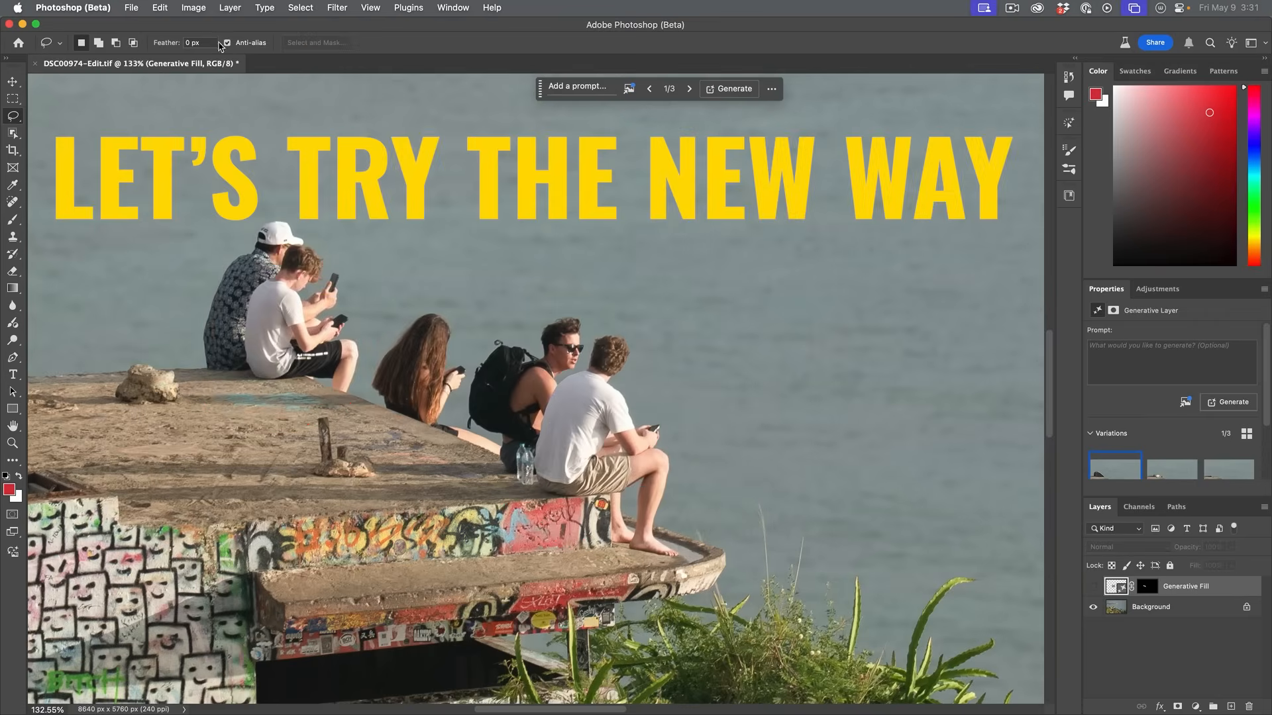
- Reselect the people, target the Background layer and erase them with the task-bar Remove button
{"action": "left_click", "coordinate": [301, 8]}
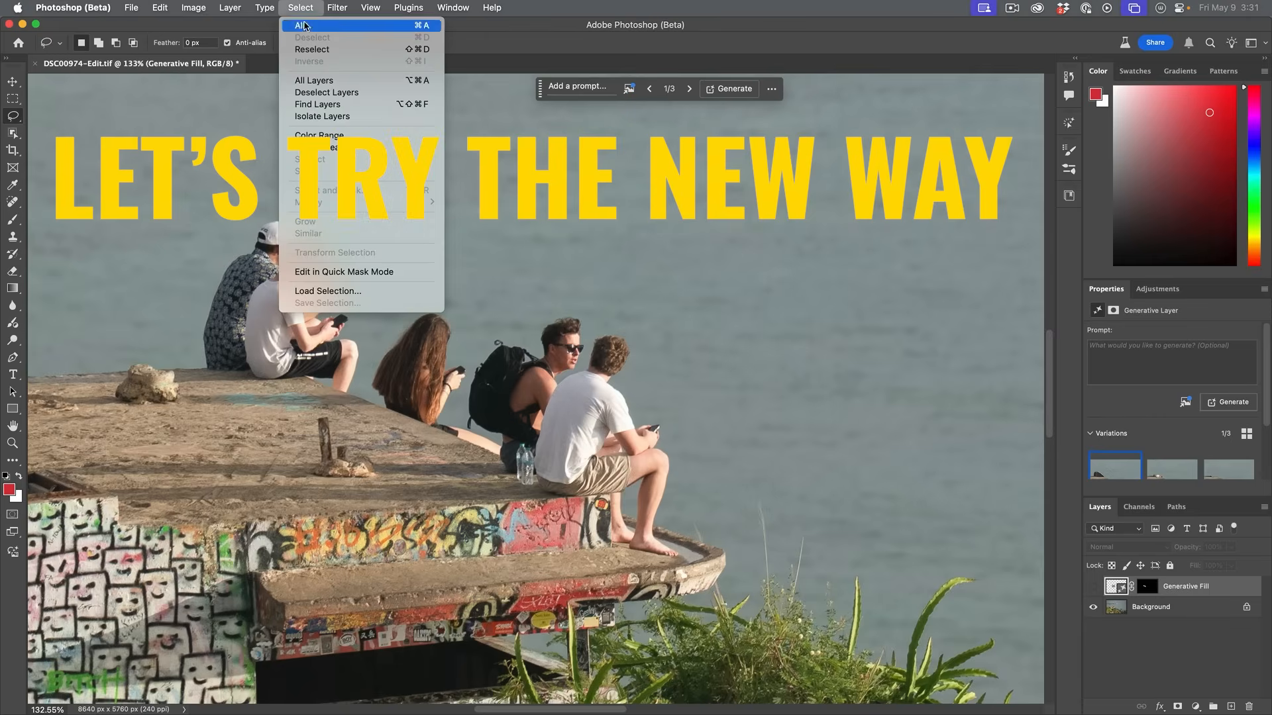
{"action": "left_click", "coordinate": [304, 26]}
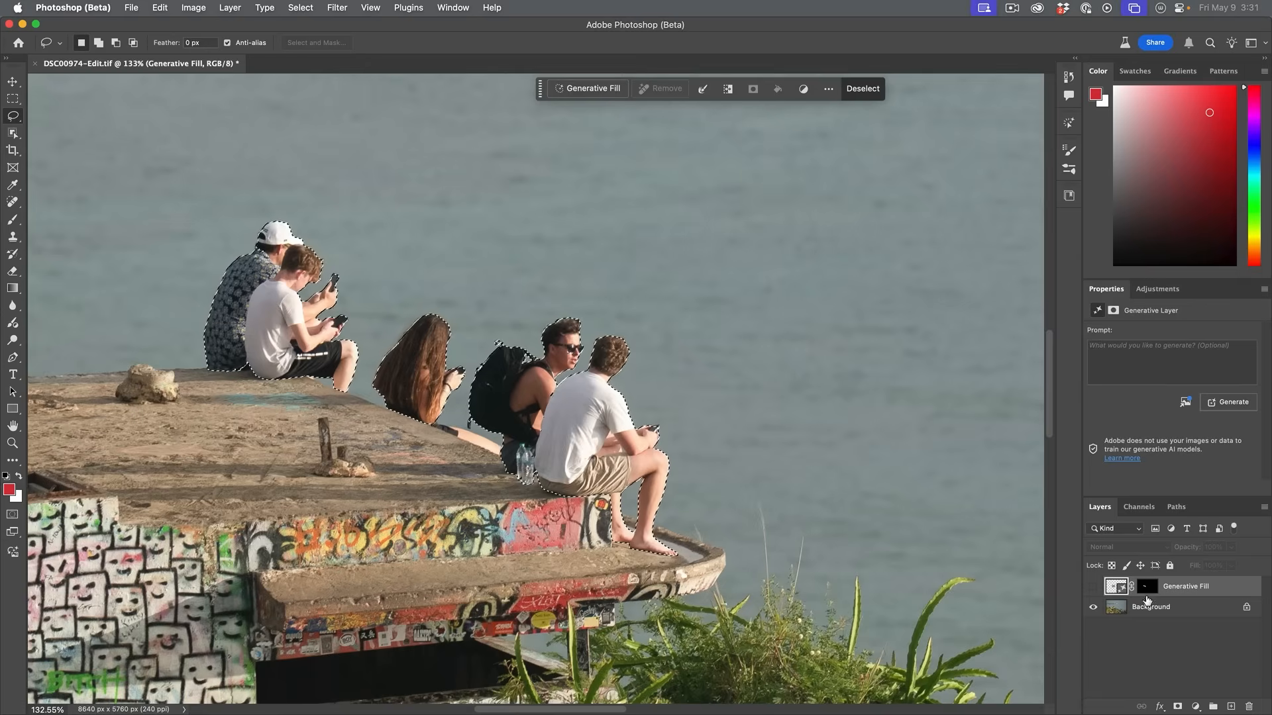
{"action": "left_click", "coordinate": [1149, 606]}
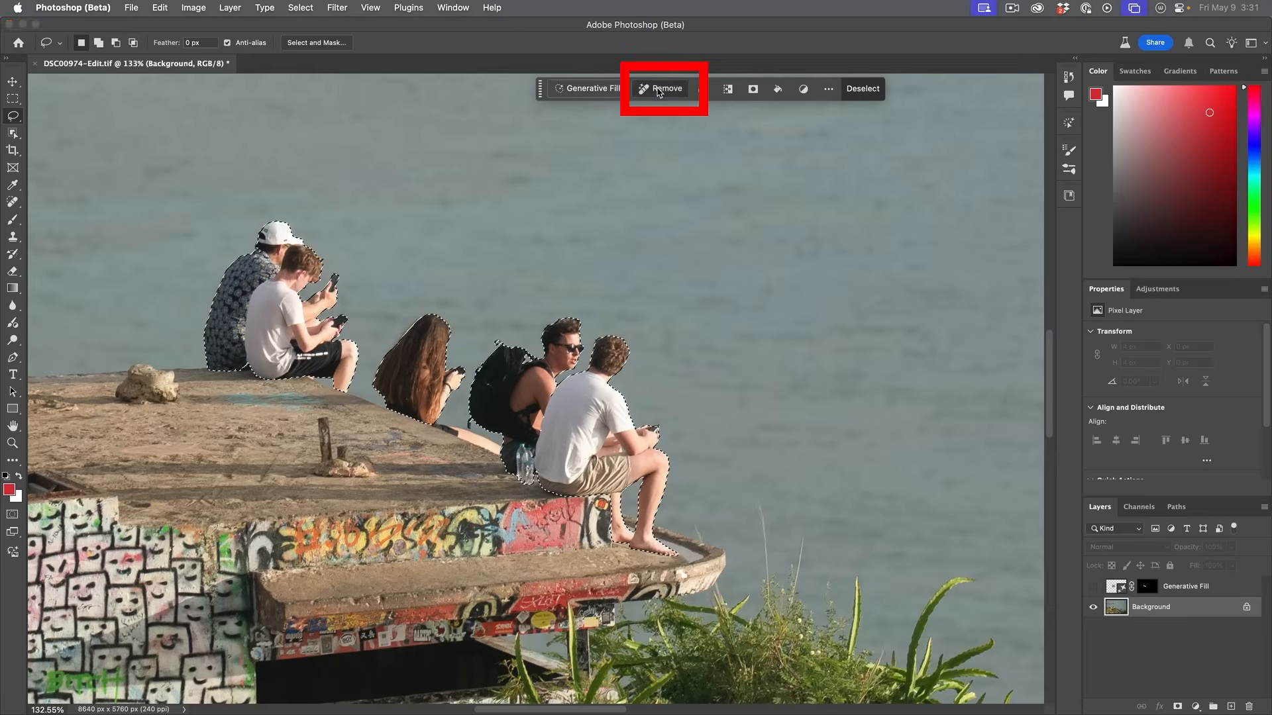
{"action": "left_click", "coordinate": [665, 89]}
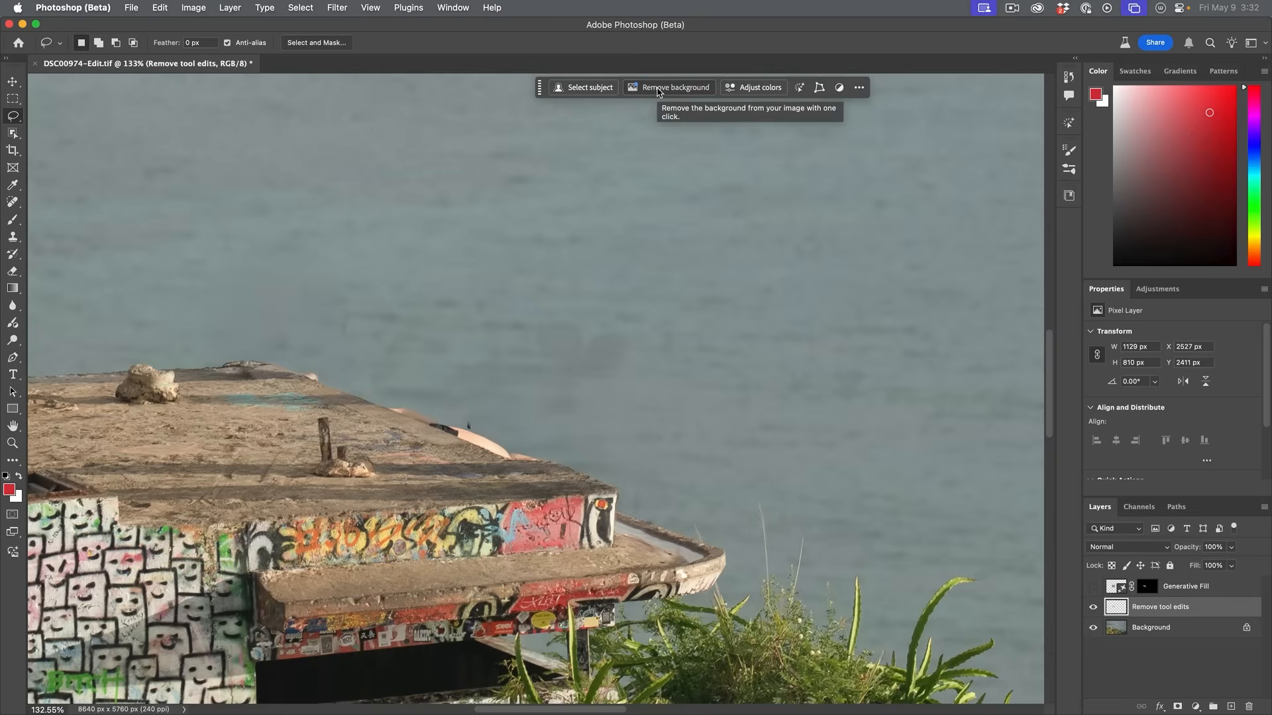
{"action": "mouse_move", "coordinate": [706, 338]}
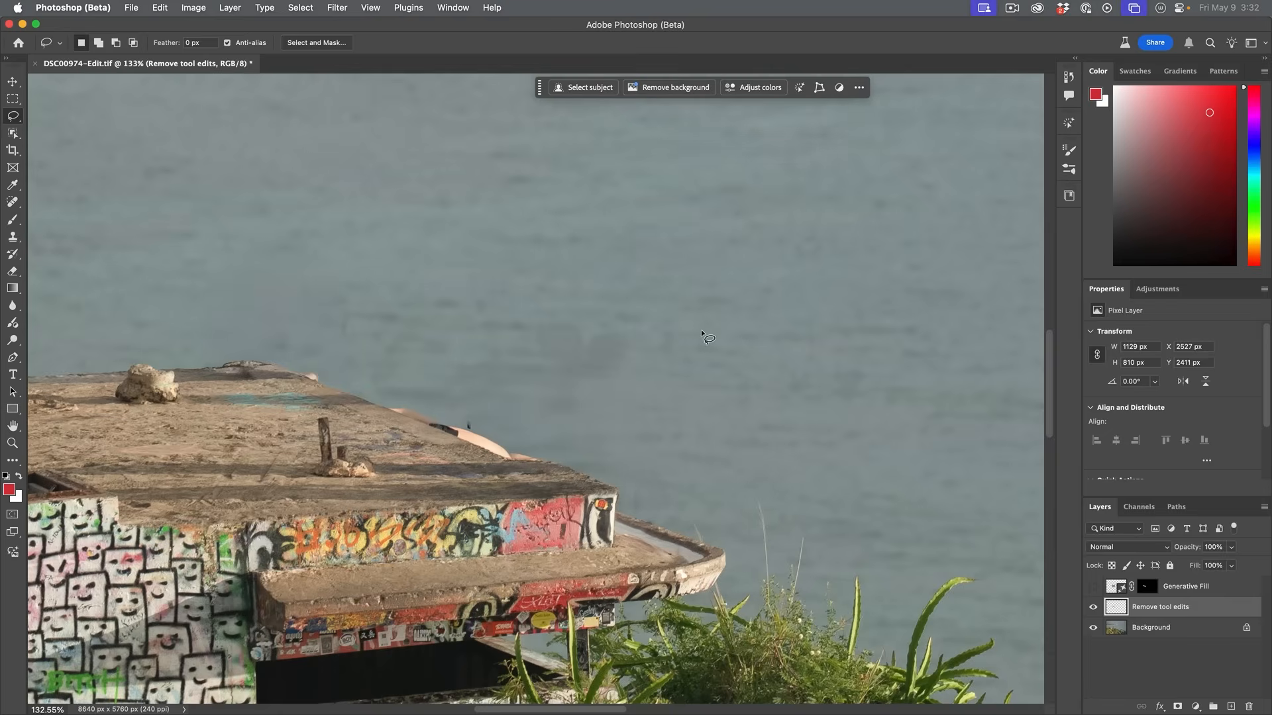
{"action": "mouse_move", "coordinate": [709, 363]}
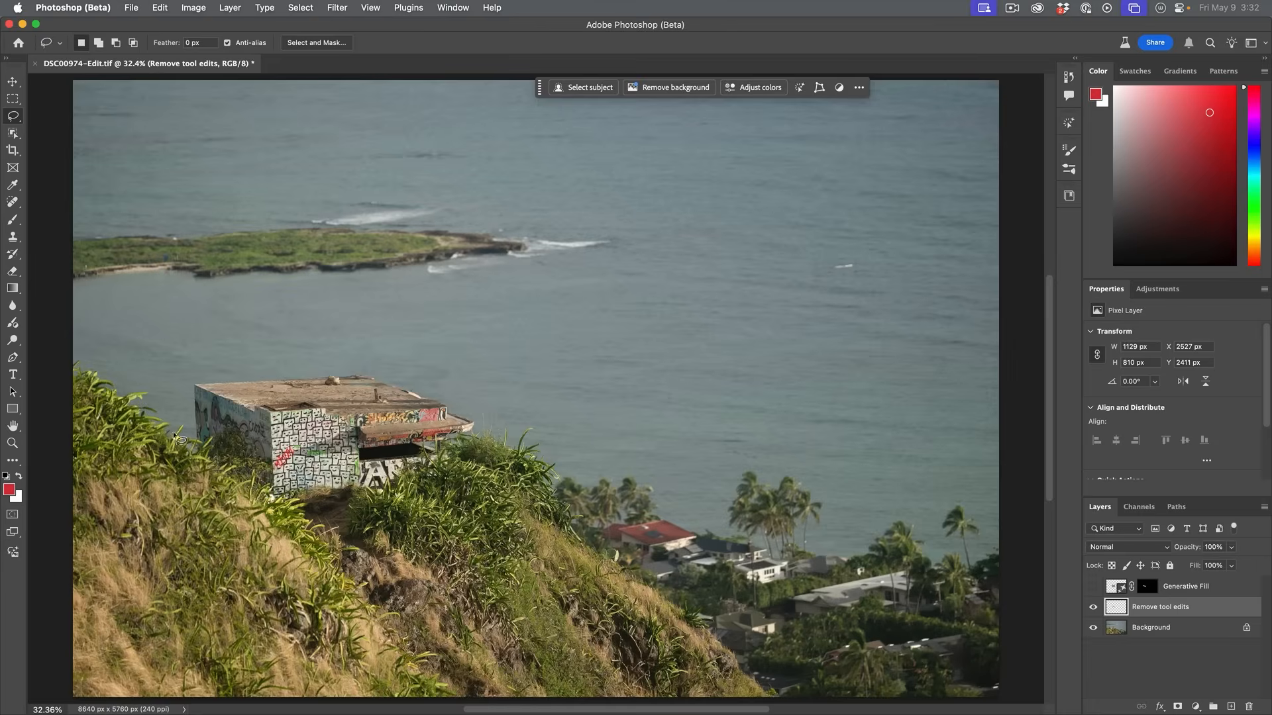
{"action": "mouse_move", "coordinate": [640, 366]}
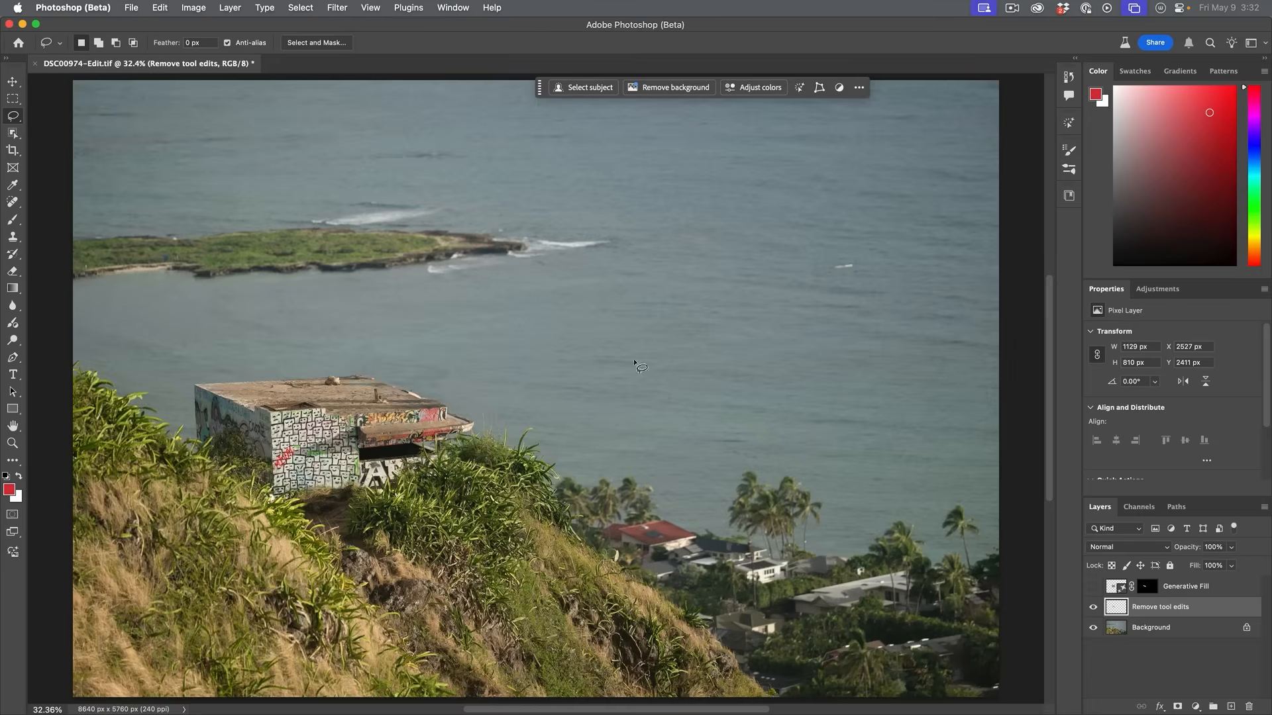
- Switch to the DSC00997-Pano-Edit.tif panorama document
{"action": "left_click", "coordinate": [355, 64]}
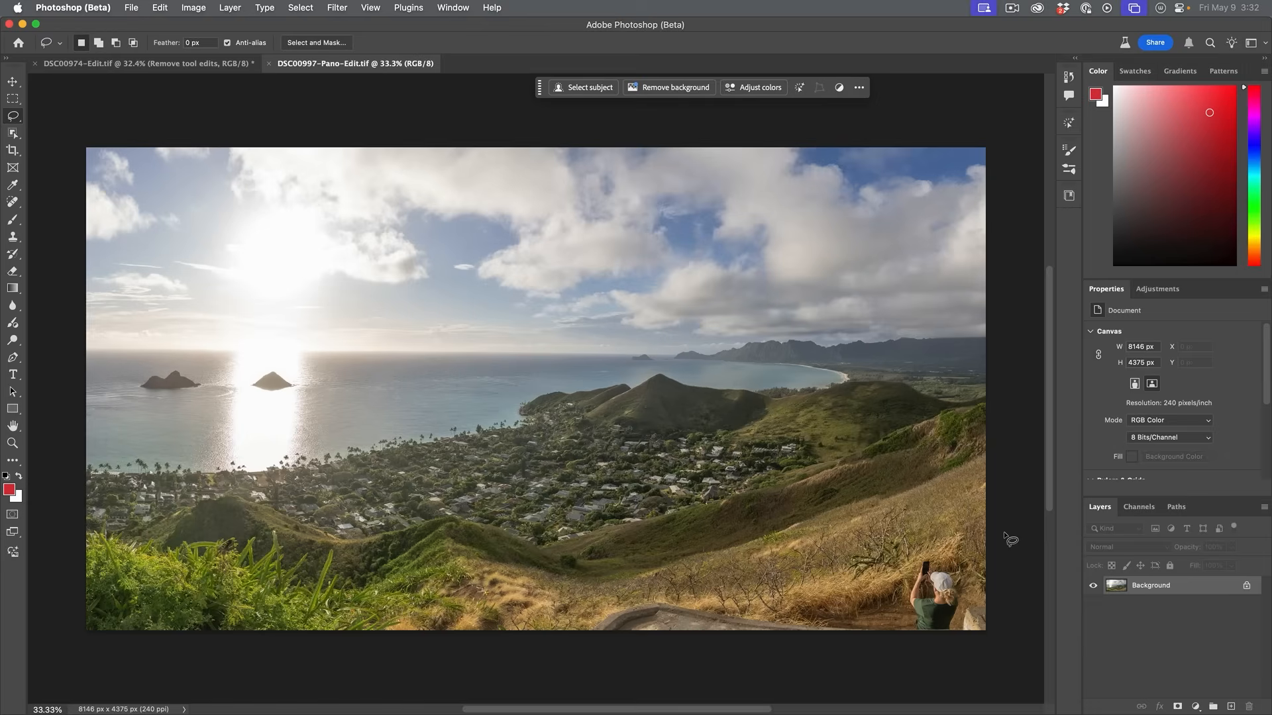
{"action": "mouse_move", "coordinate": [1010, 389]}
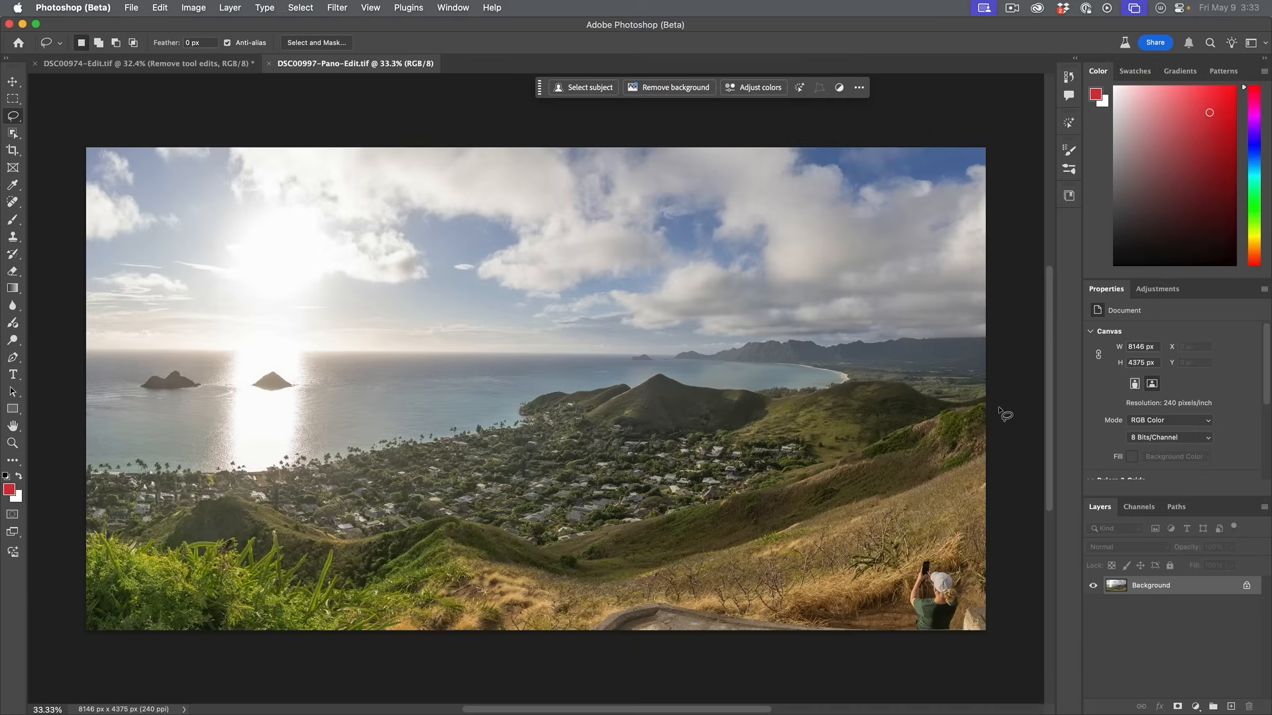
{"action": "mouse_move", "coordinate": [609, 612]}
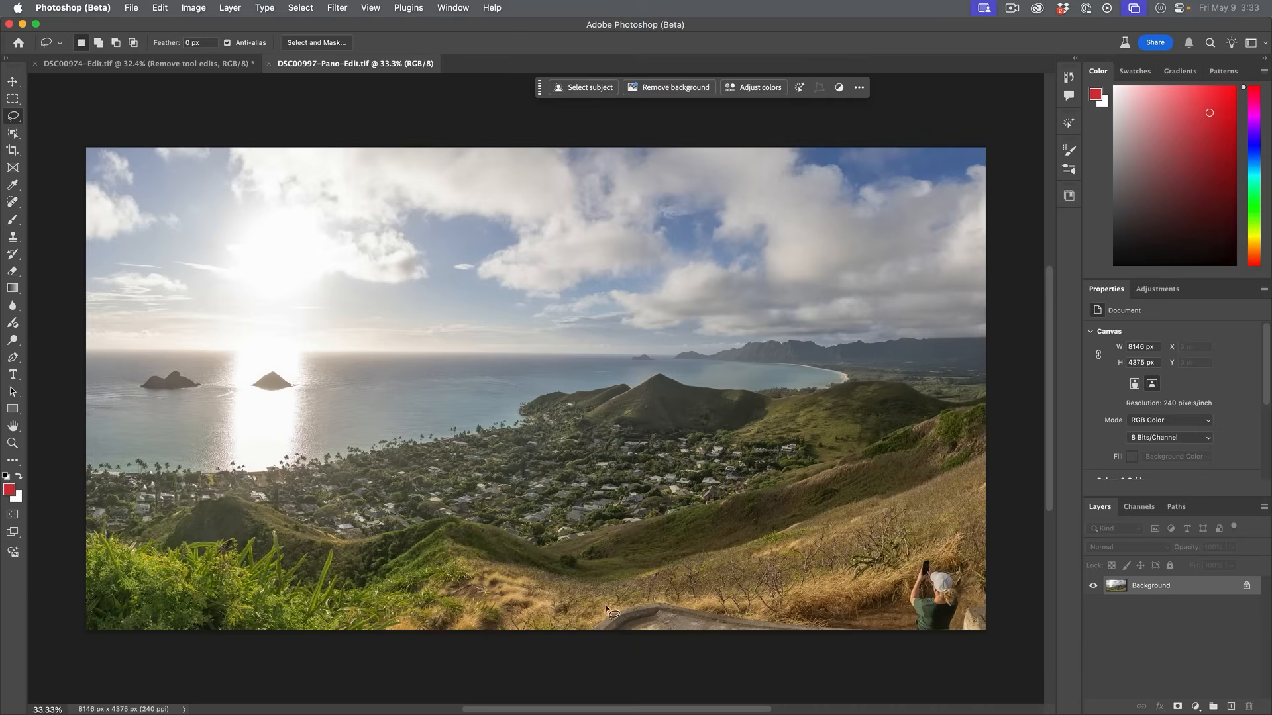
{"action": "mouse_move", "coordinate": [970, 631]}
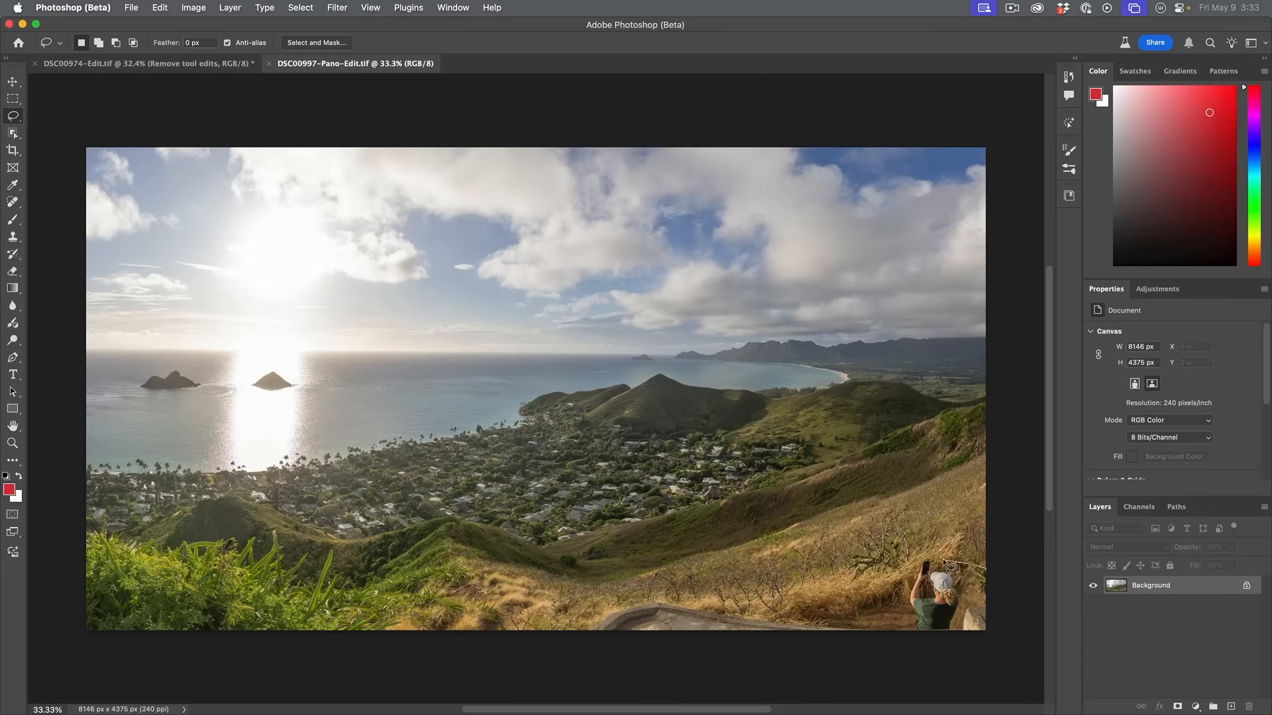
{"action": "mouse_move", "coordinate": [722, 613]}
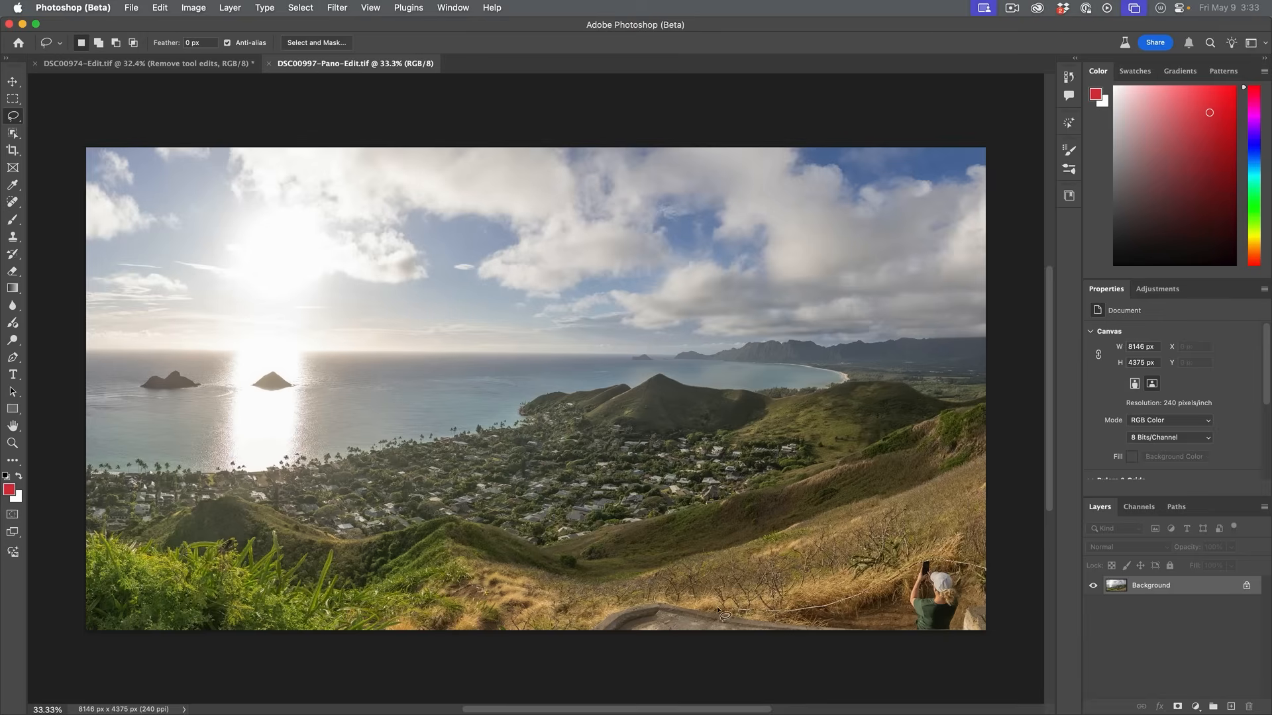
{"action": "mouse_move", "coordinate": [576, 637]}
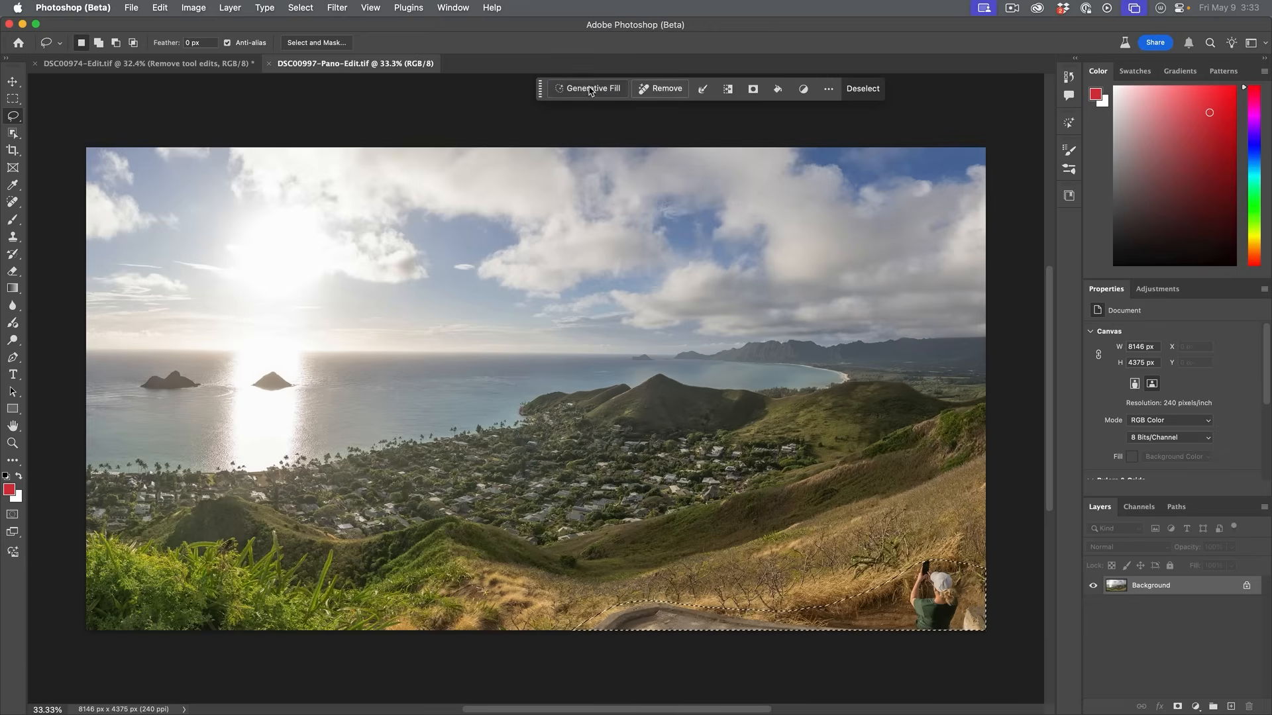
- Run Generative Fill with no prompt over the lassoed person and concrete path
{"action": "left_click", "coordinate": [591, 88]}
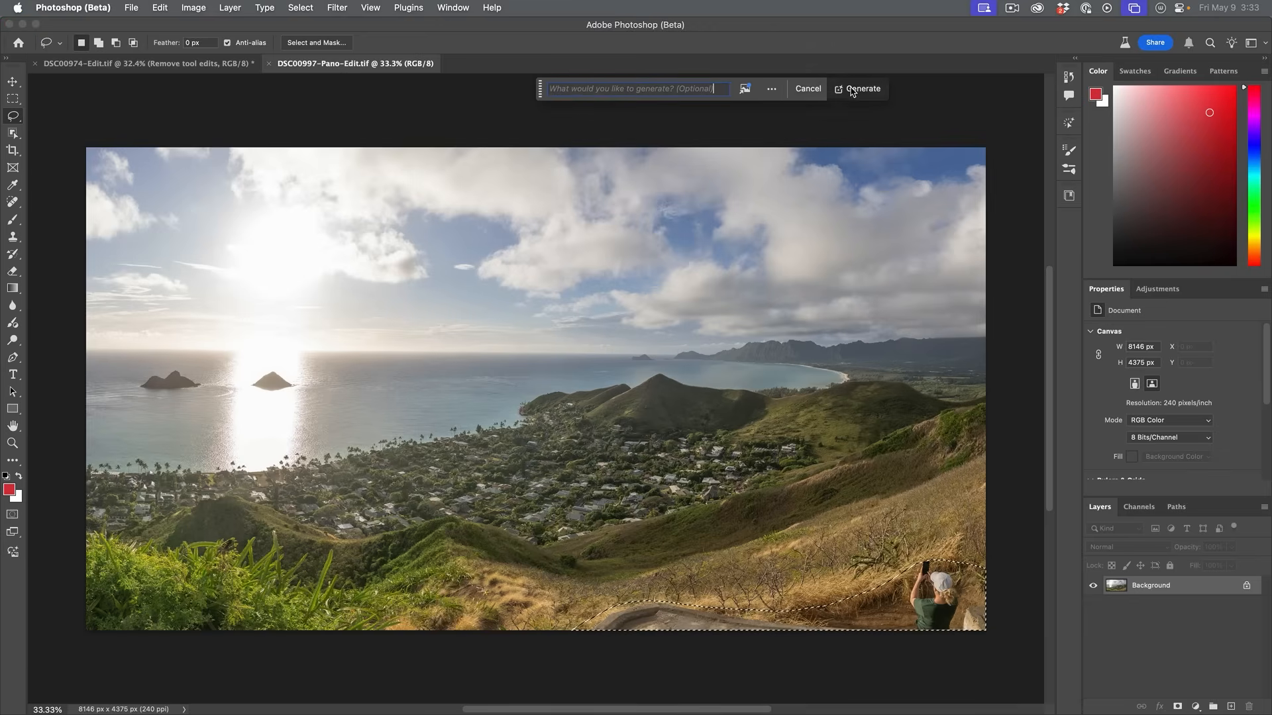
{"action": "left_click", "coordinate": [857, 88]}
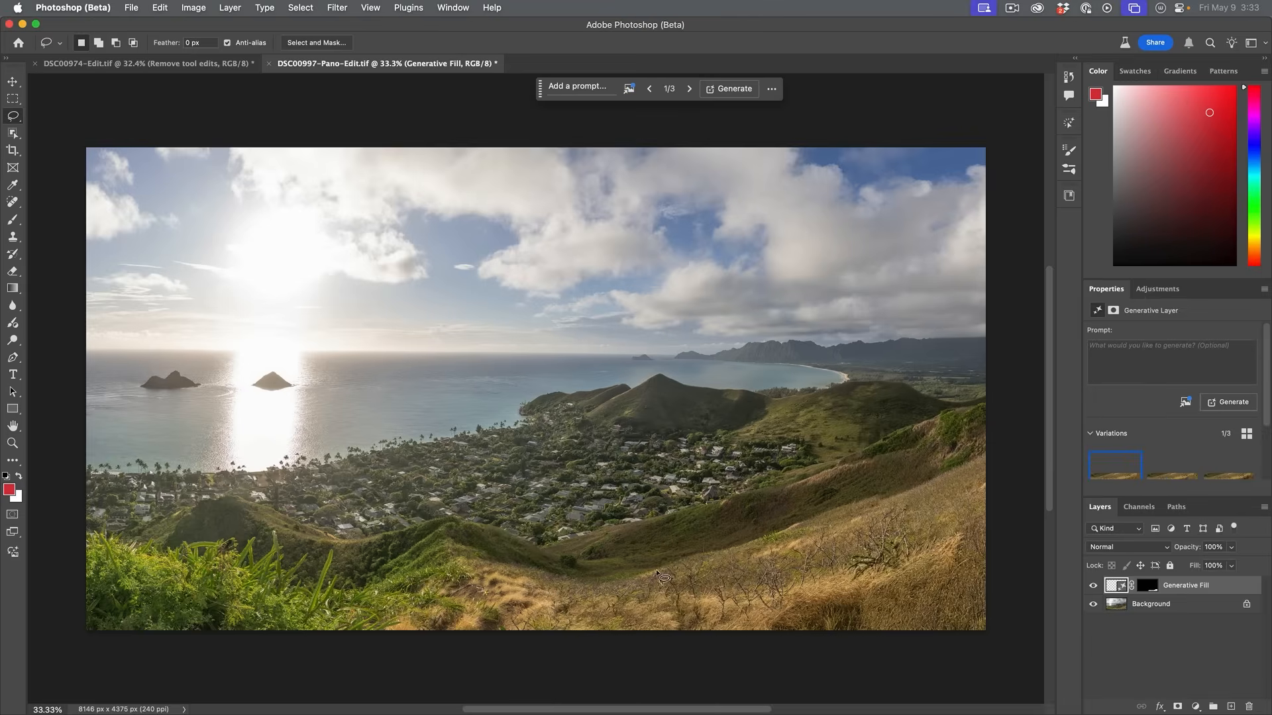
{"action": "mouse_move", "coordinate": [1079, 579]}
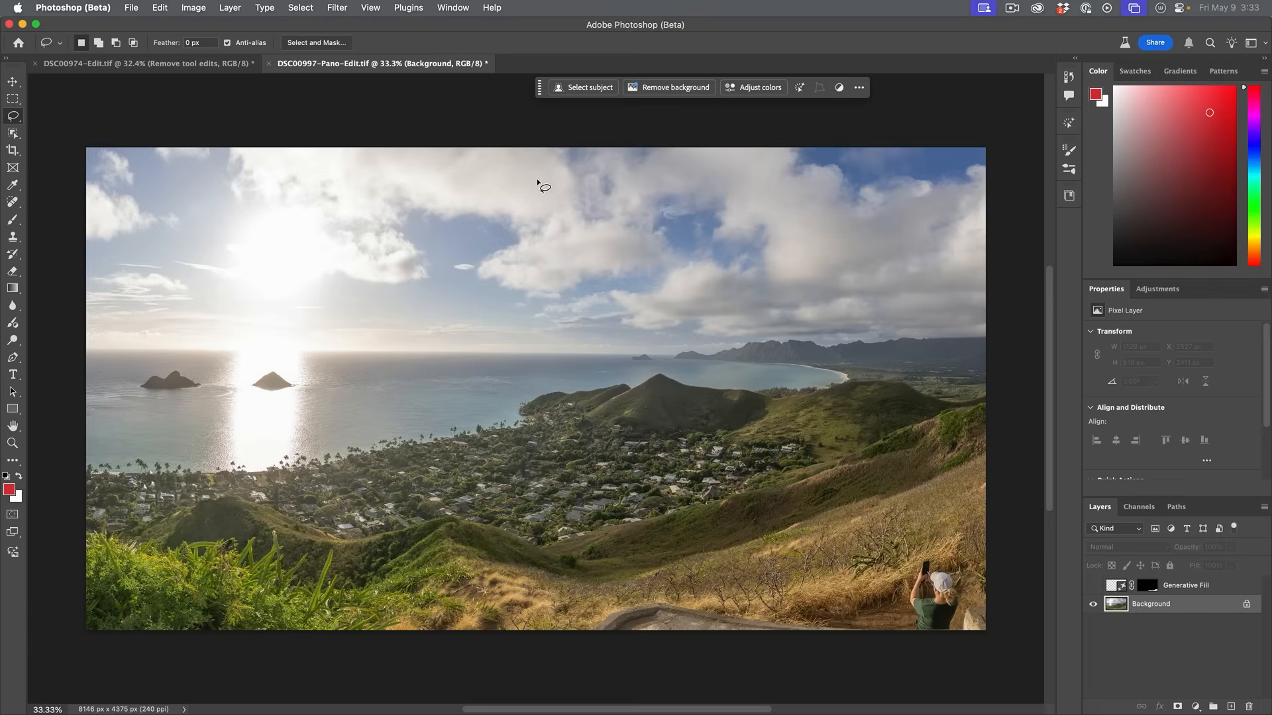
- Reselect the lasso around the seated person and path via Select > Reselect
{"action": "left_click", "coordinate": [301, 8]}
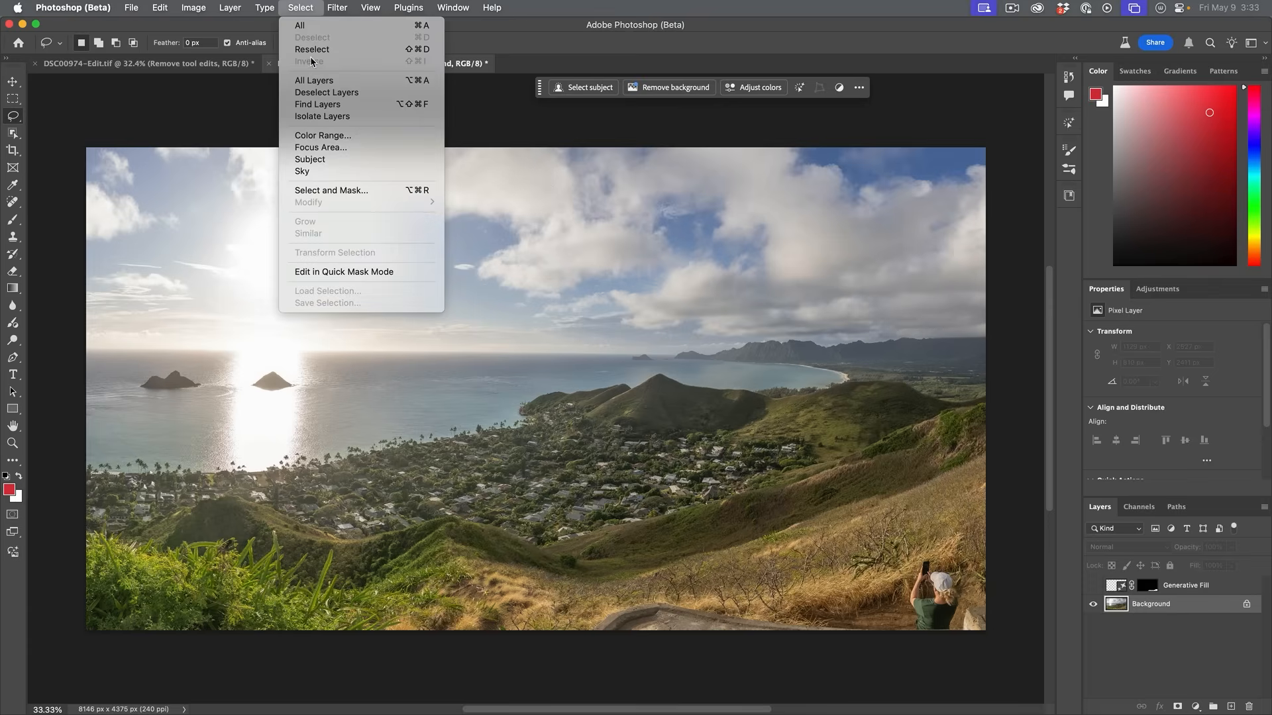
{"action": "left_click", "coordinate": [310, 159]}
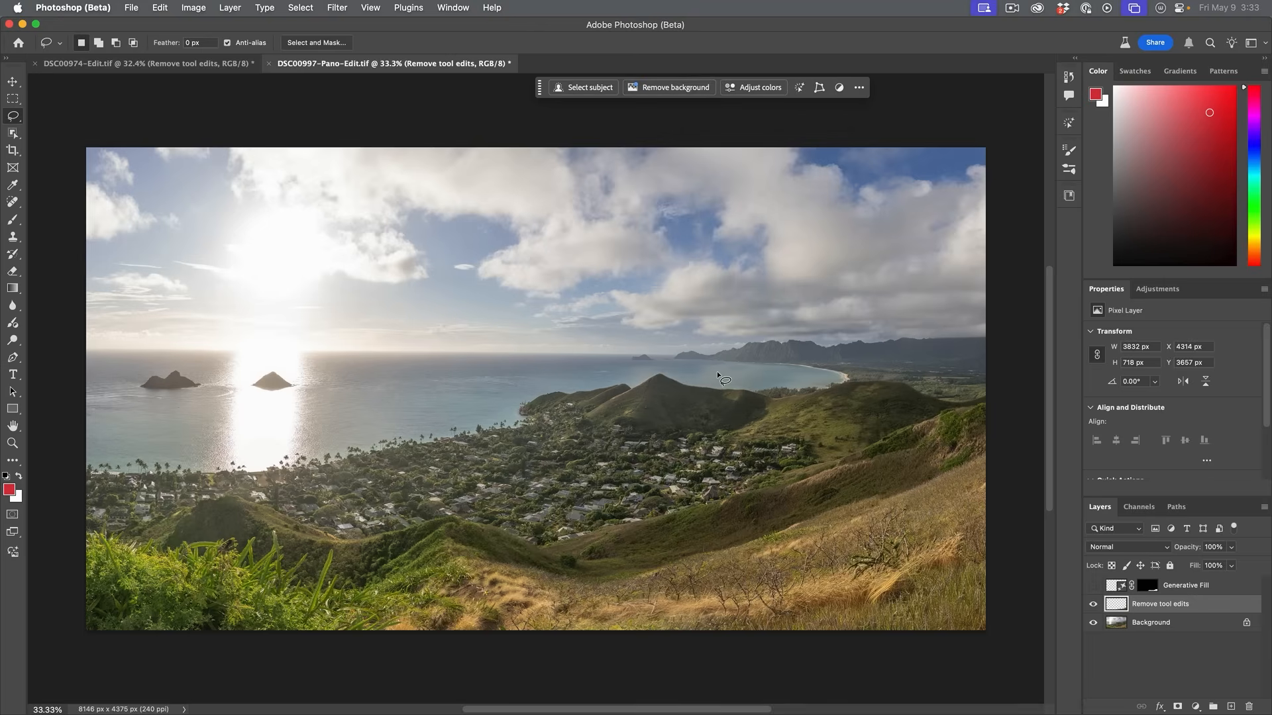
{"action": "mouse_move", "coordinate": [142, 370]}
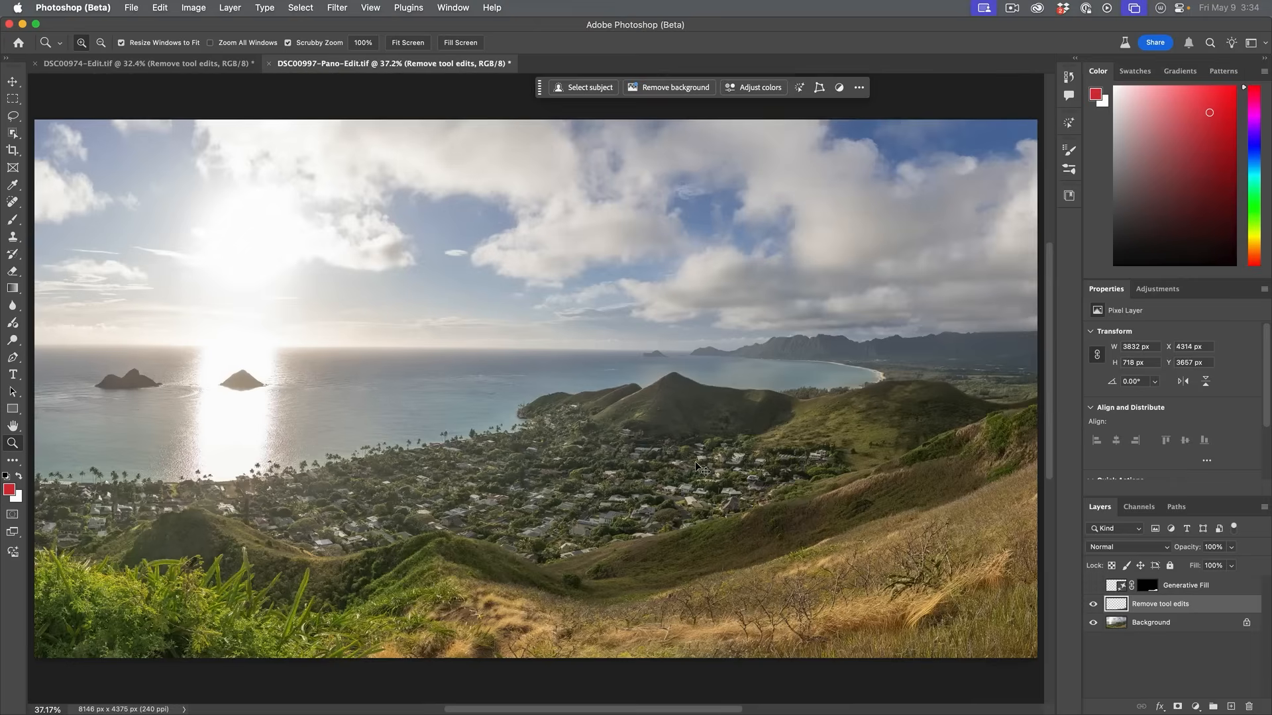
{"action": "mouse_move", "coordinate": [804, 363]}
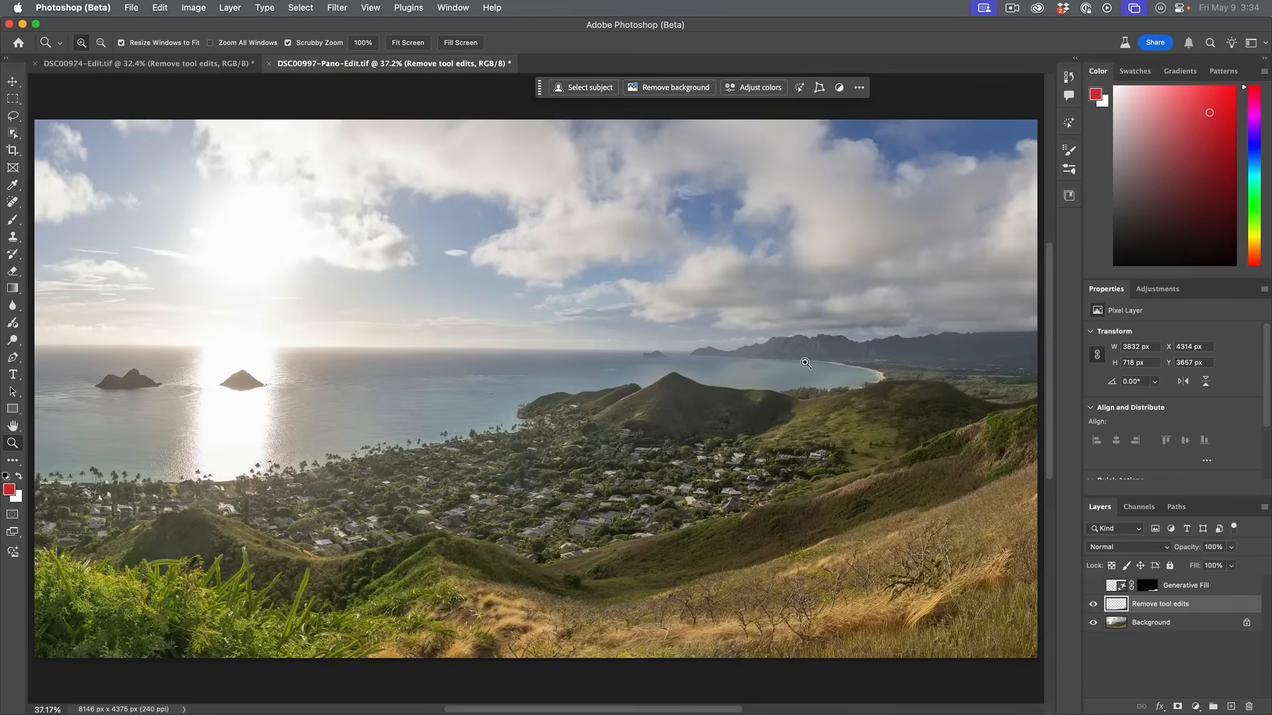
{"action": "mouse_move", "coordinate": [1011, 442]}
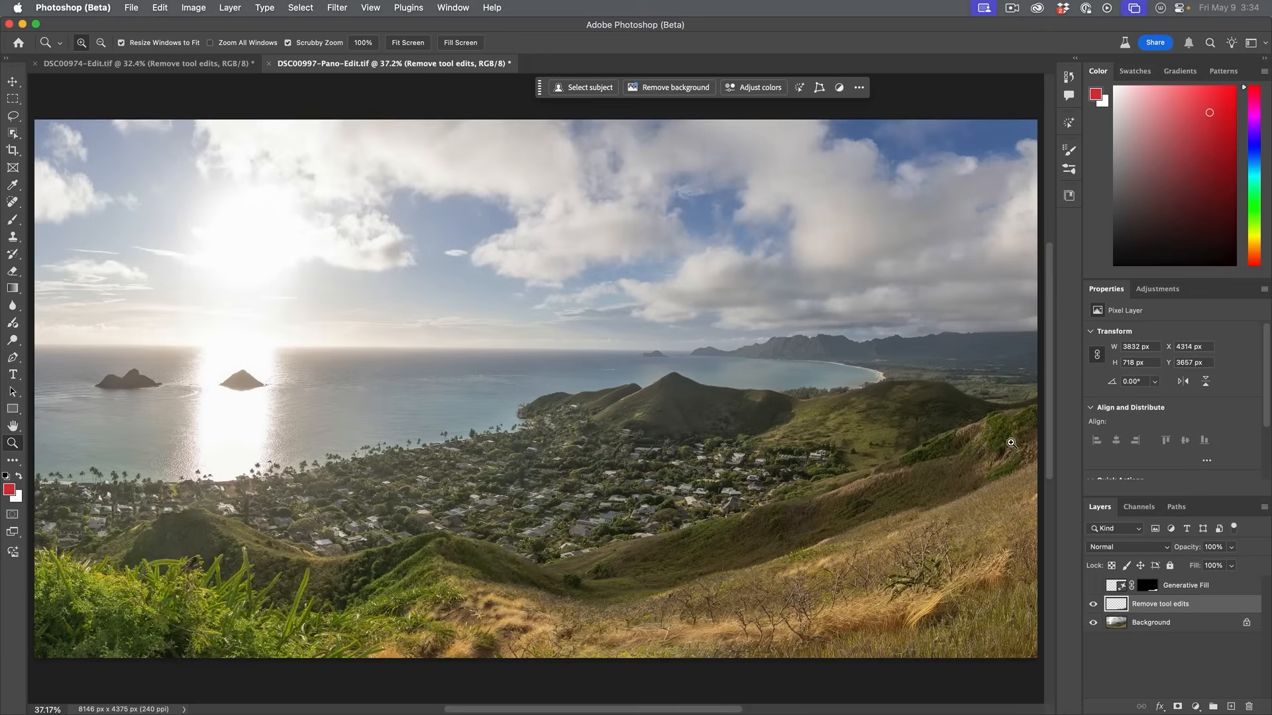